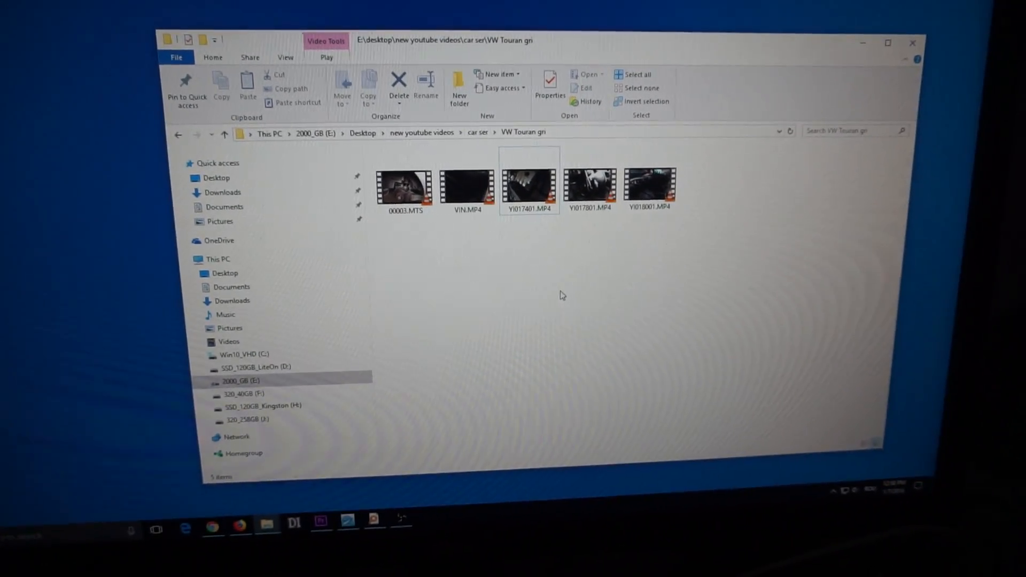
# Step: Play YI017401.MP4, then open 00003.MTS to bring up VLC
pyautogui.click(528, 183)
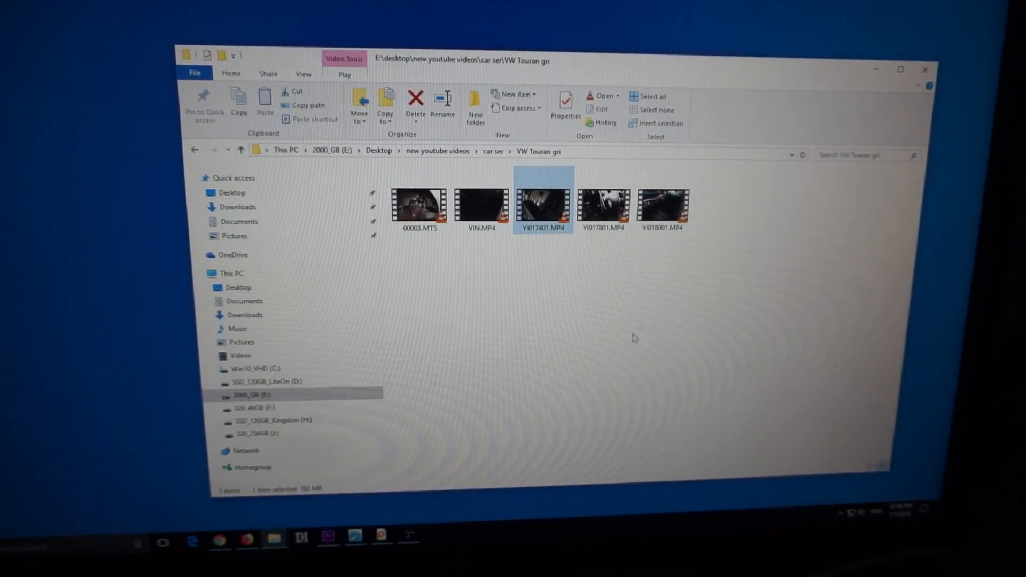
pyautogui.doubleClick(542, 199)
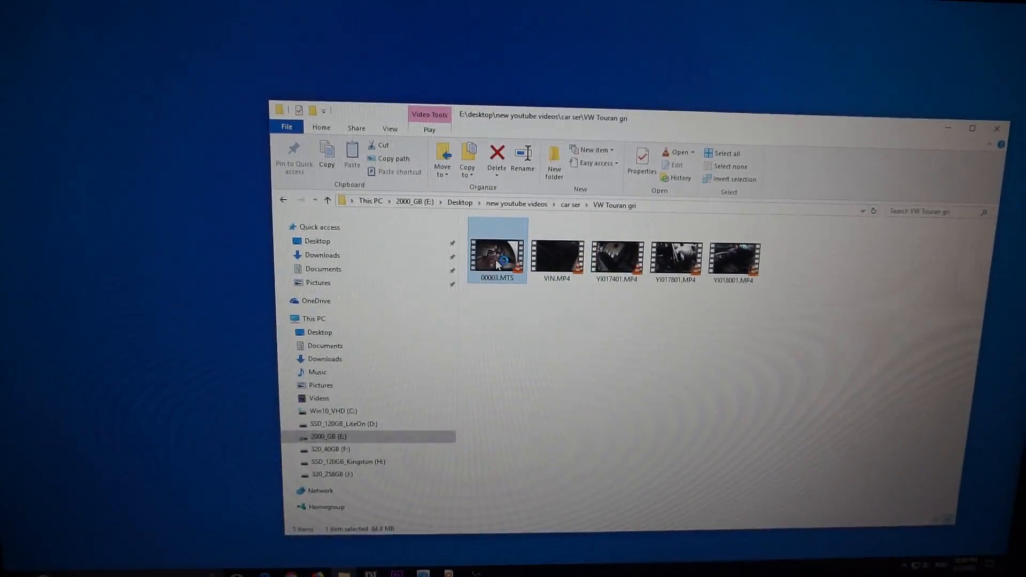
pyautogui.doubleClick(496, 251)
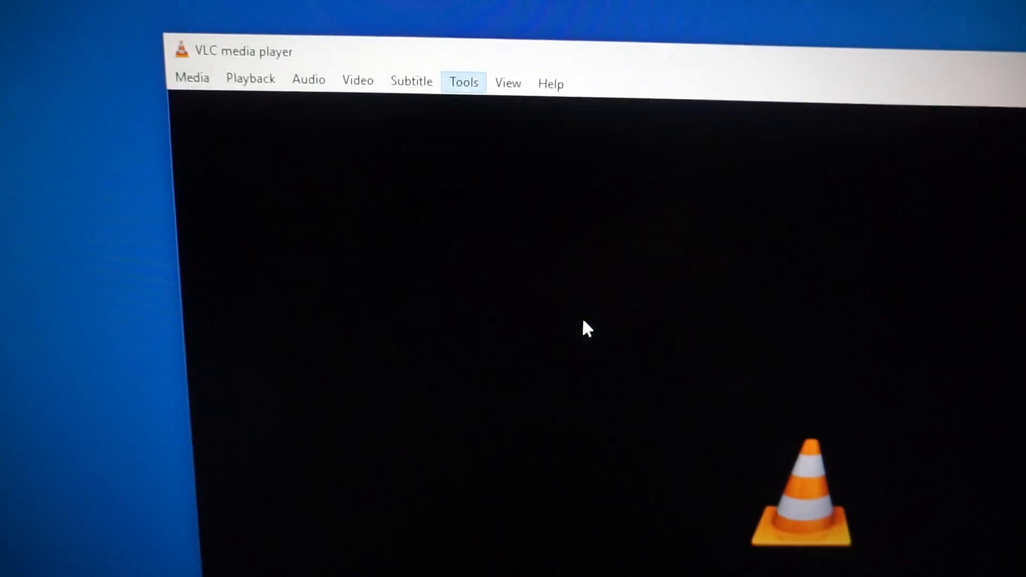
# Step: In Preferences > Input / Codecs, set H.264 deblocking skip to All and save
pyautogui.click(464, 82)
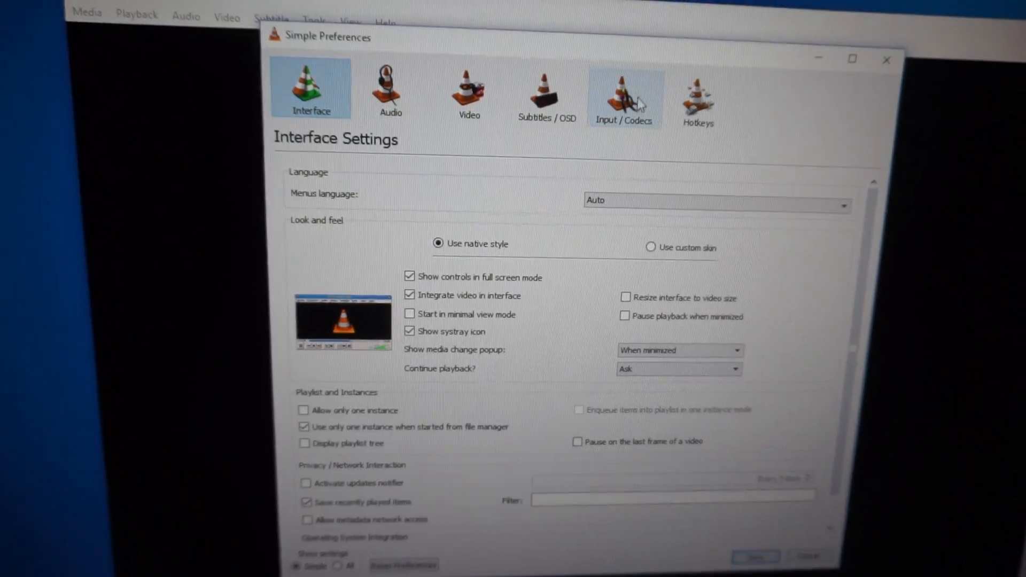
pyautogui.click(623, 95)
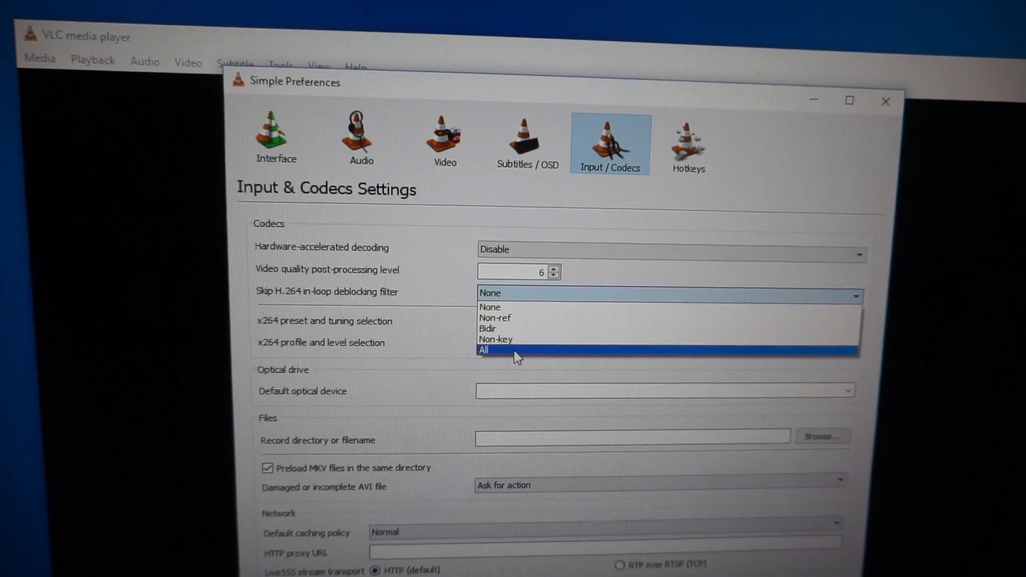
pyautogui.click(484, 348)
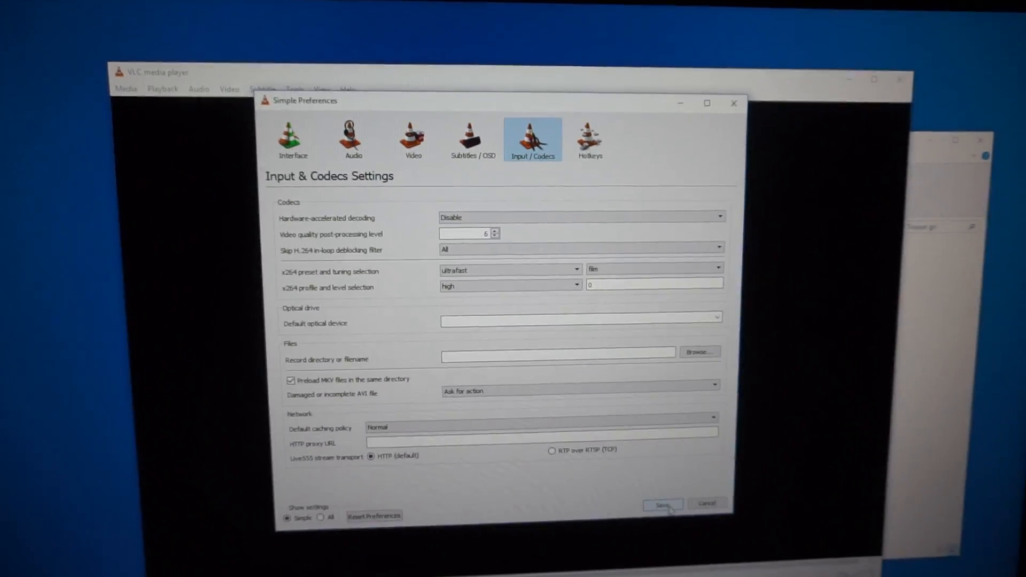
pyautogui.click(662, 505)
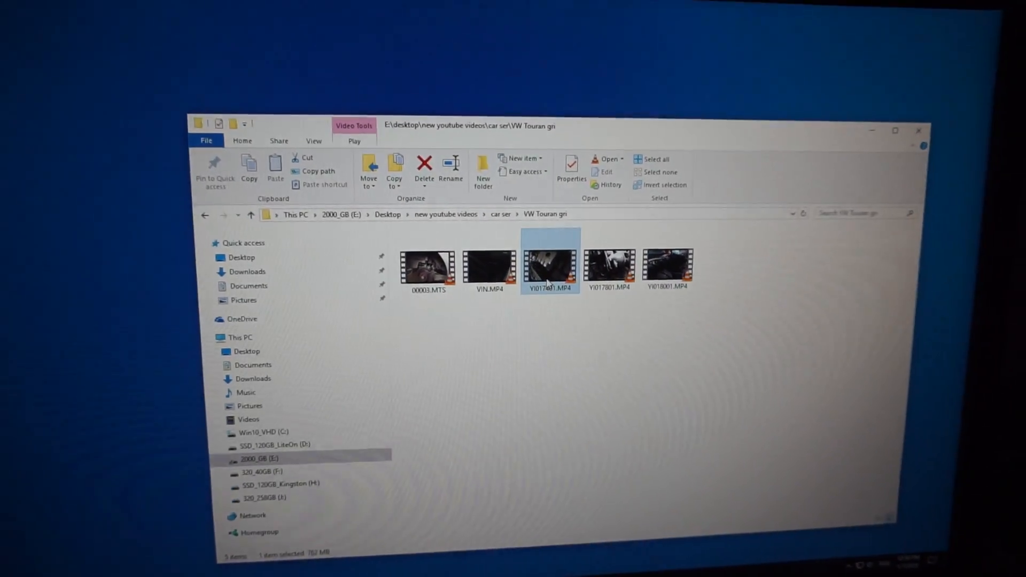
# Step: Open YI017401.MP4 from File Explorer to play it in VLC
pyautogui.doubleClick(550, 268)
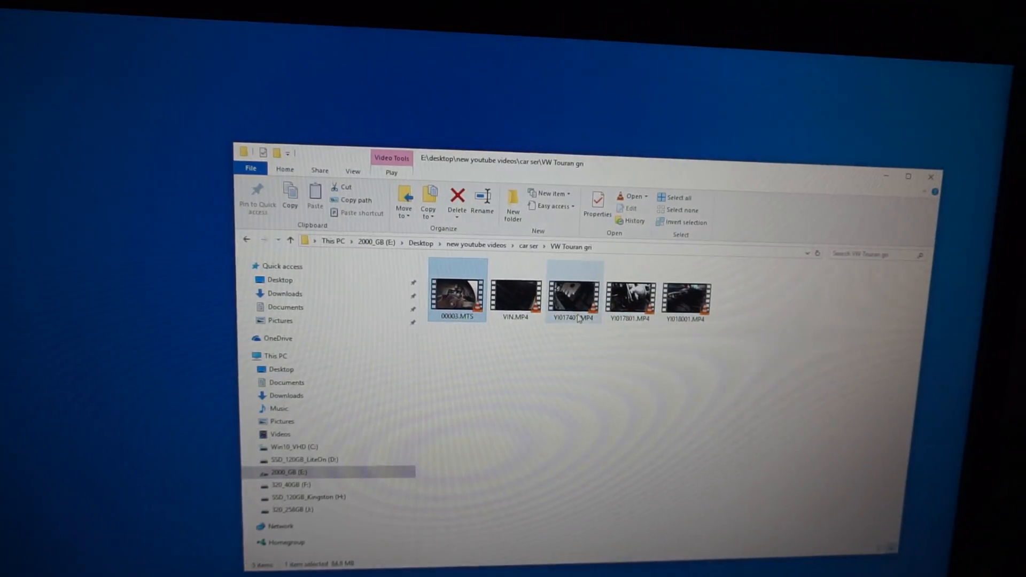
pyautogui.doubleClick(573, 290)
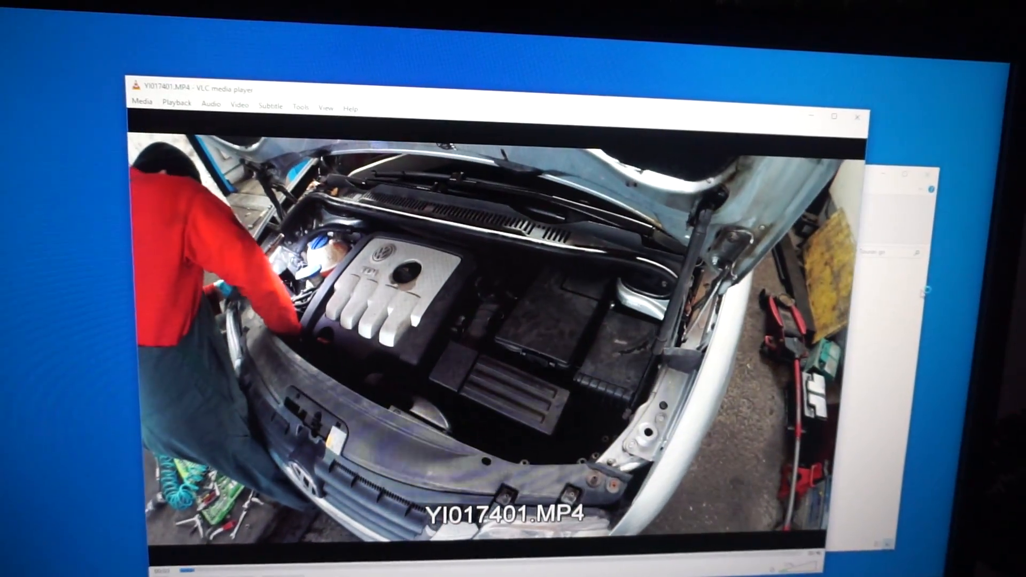